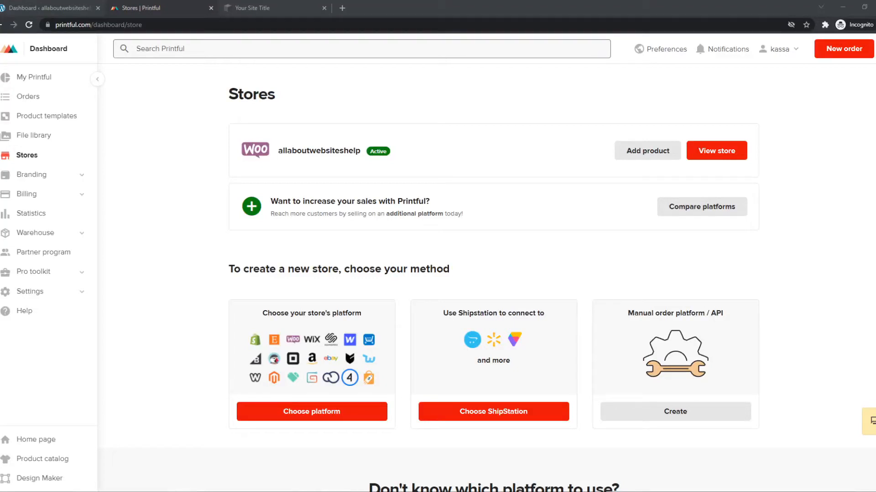
{"action": "mouse_move", "coordinate": [222, 339]}
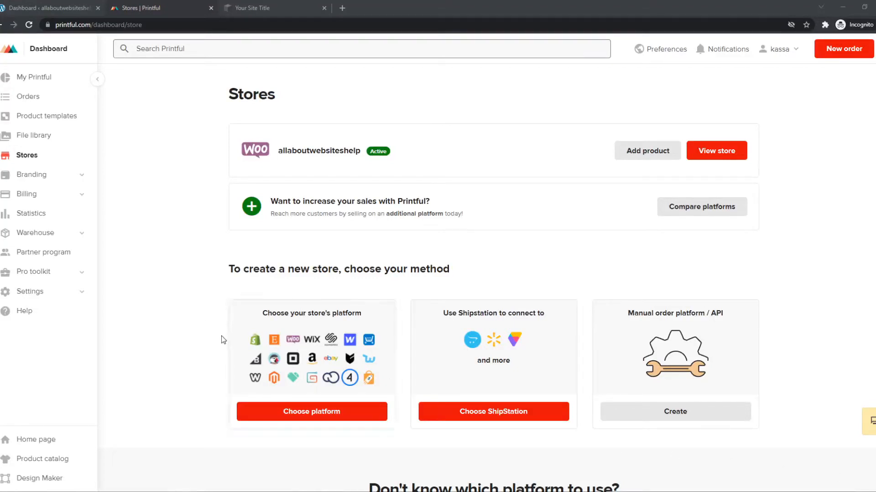
From the Printful stores overview, choose Squarespace as the platform and launch the account connection.
{"action": "left_click", "coordinate": [257, 8]}
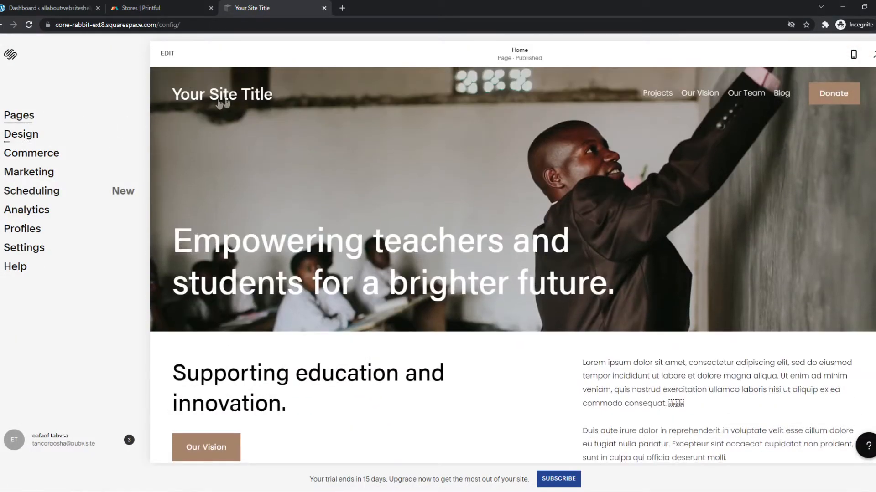
{"action": "mouse_move", "coordinate": [329, 242]}
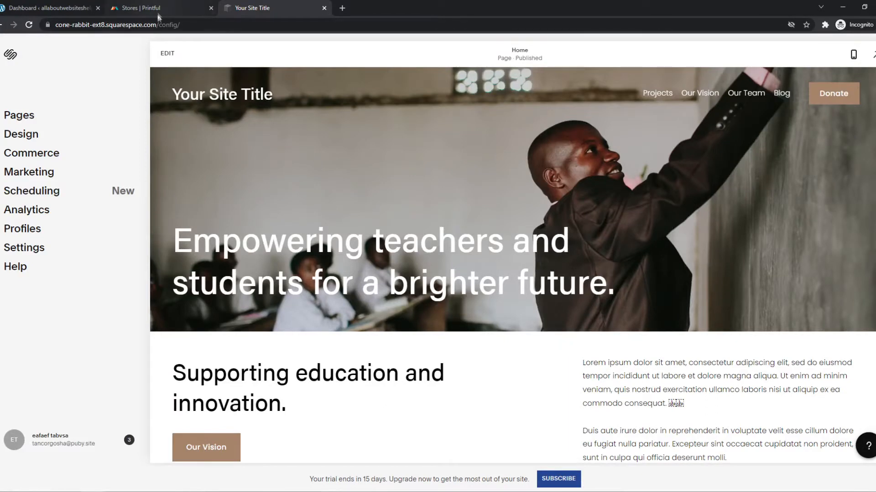
{"action": "left_click", "coordinate": [161, 8]}
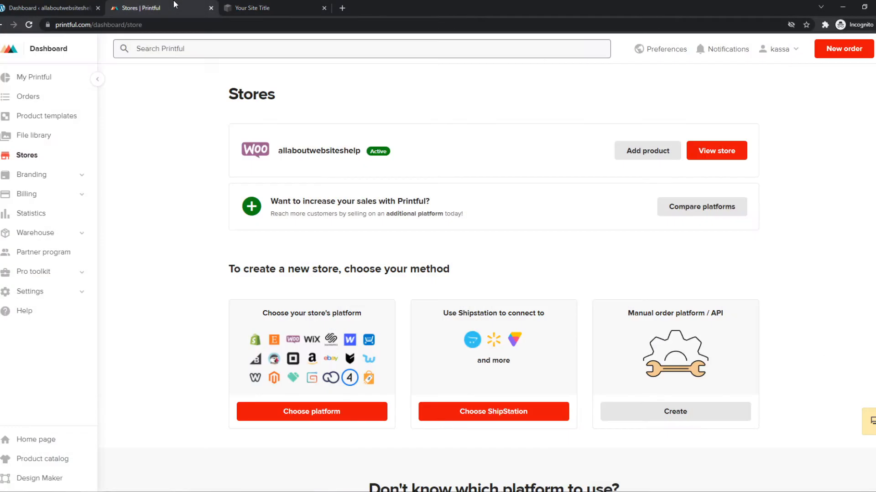
{"action": "mouse_move", "coordinate": [19, 171]}
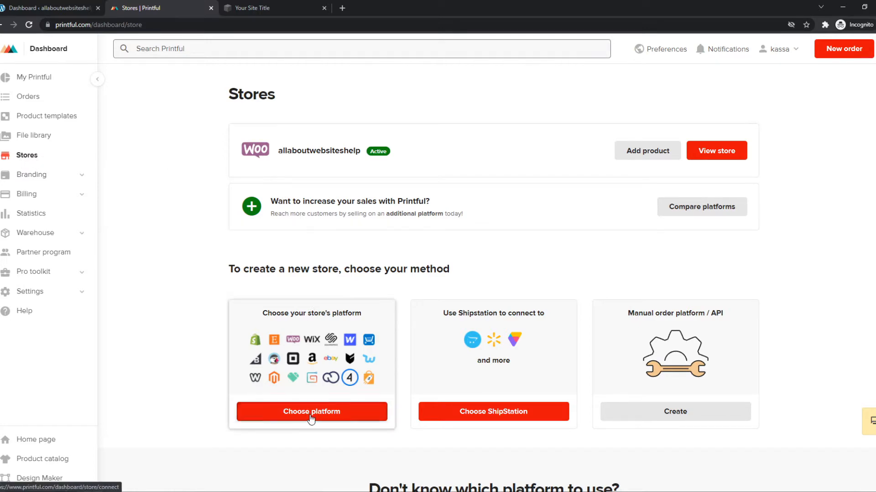
{"action": "left_click", "coordinate": [311, 411]}
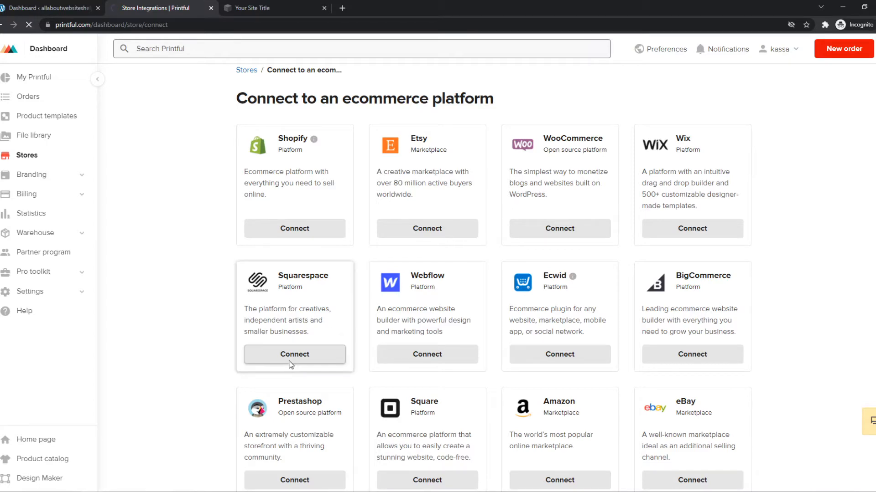
{"action": "left_click", "coordinate": [295, 353]}
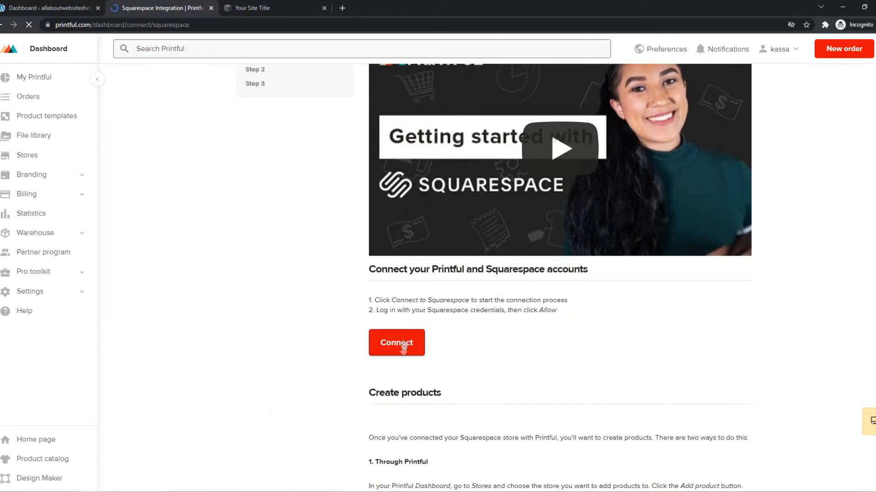
{"action": "left_click", "coordinate": [396, 343]}
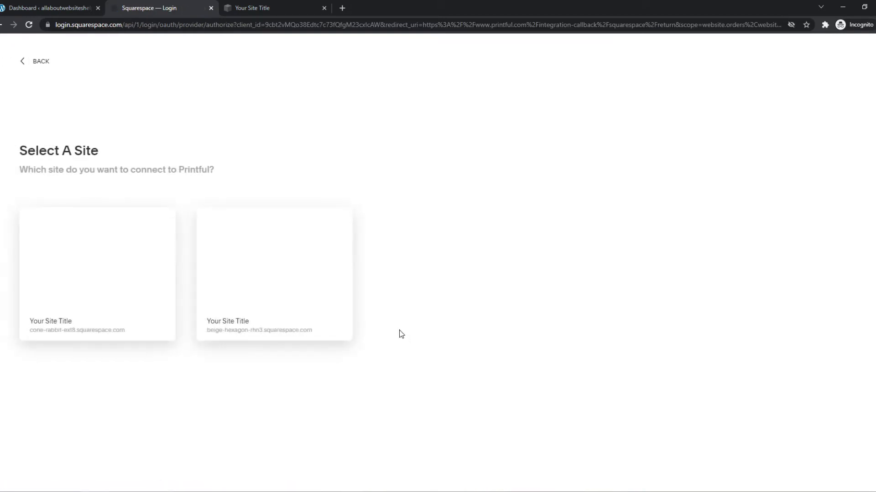
{"action": "mouse_move", "coordinate": [273, 273]}
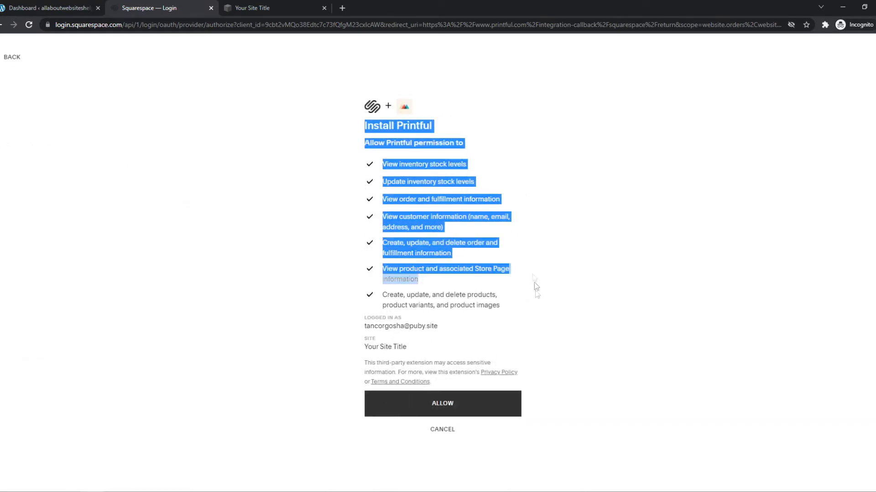
Allow the Install Printful permissions for the Squarespace site Your Site Title.
{"action": "left_click", "coordinate": [534, 267]}
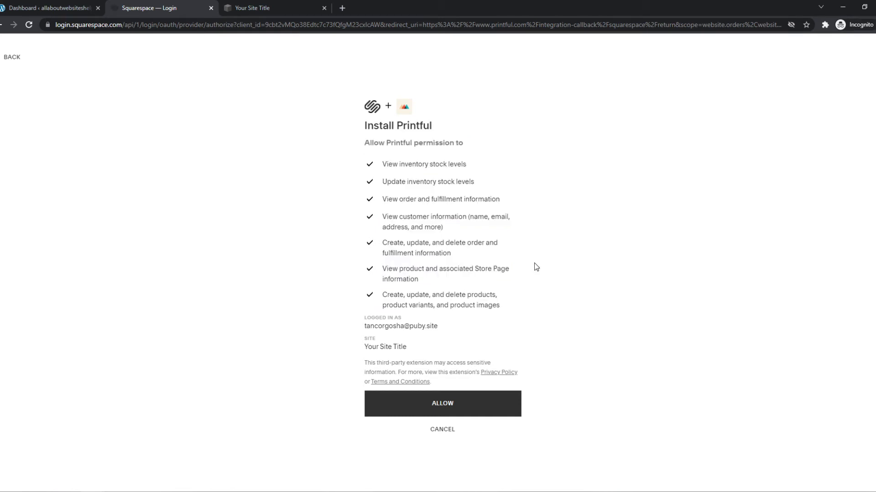
{"action": "mouse_move", "coordinate": [470, 173]}
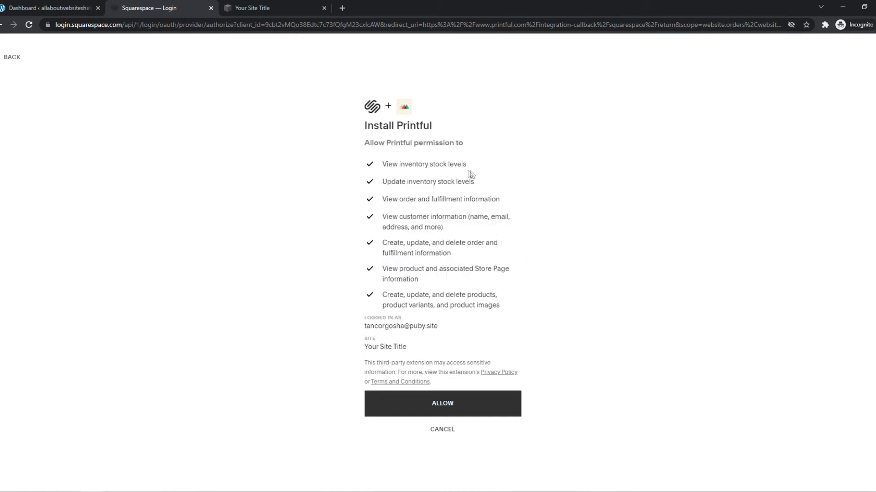
{"action": "mouse_move", "coordinate": [411, 166]}
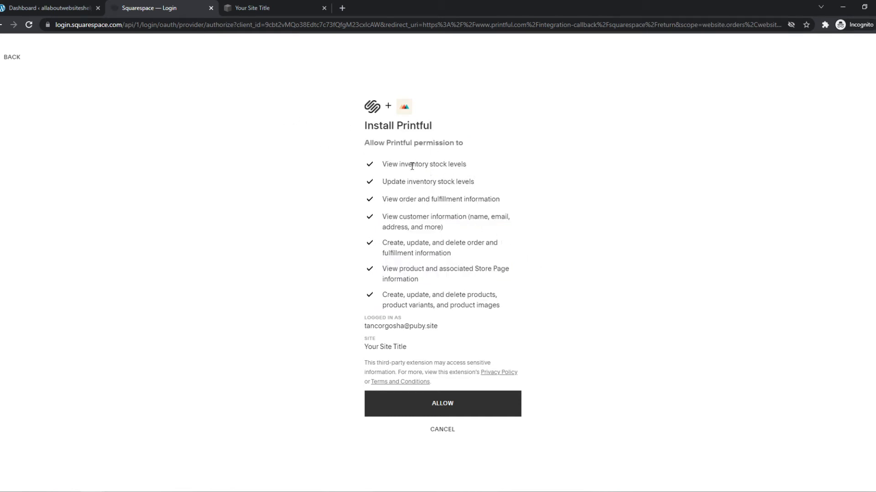
{"action": "mouse_move", "coordinate": [421, 253]}
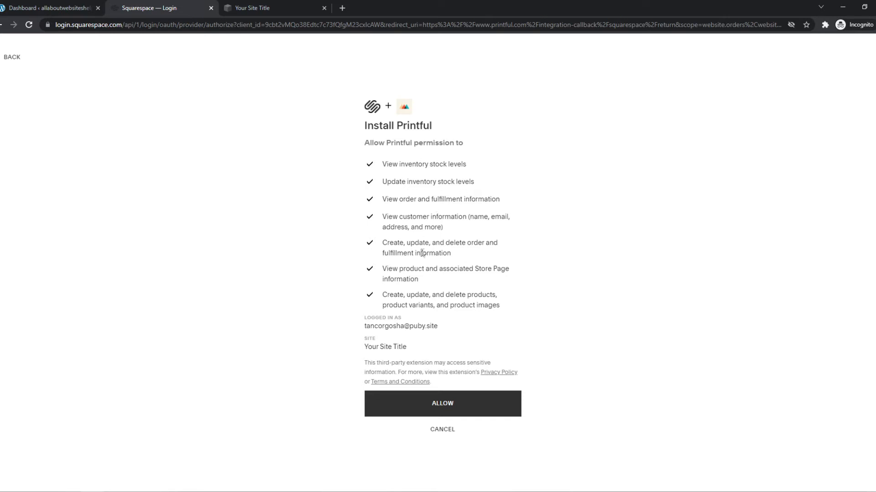
{"action": "left_click", "coordinate": [441, 403]}
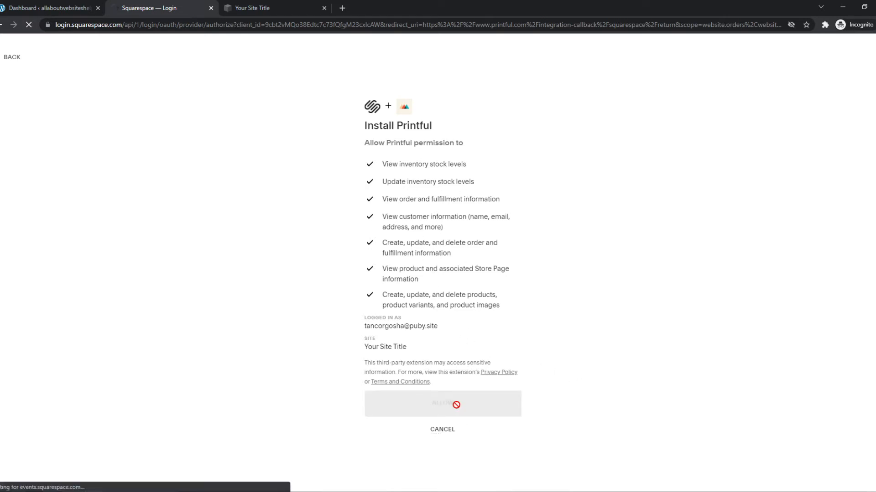
{"action": "left_click", "coordinate": [442, 404]}
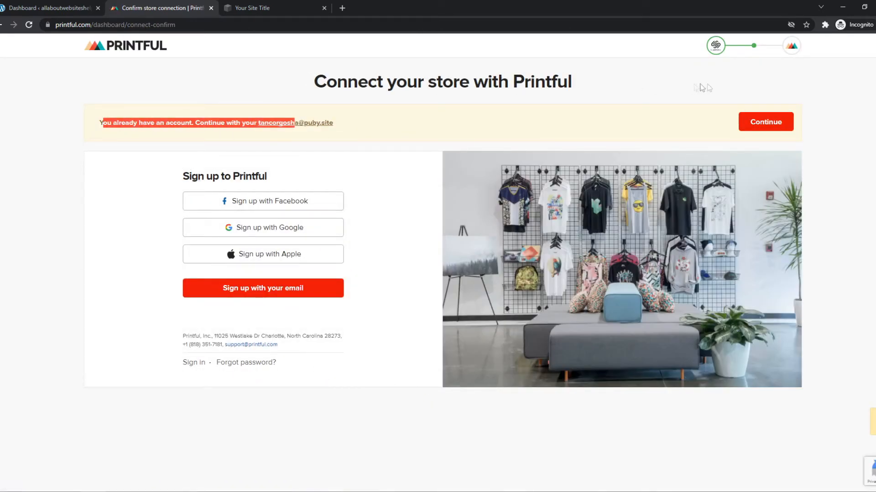
Continue with the existing Printful account and confirm connecting the store.
{"action": "left_click", "coordinate": [765, 121]}
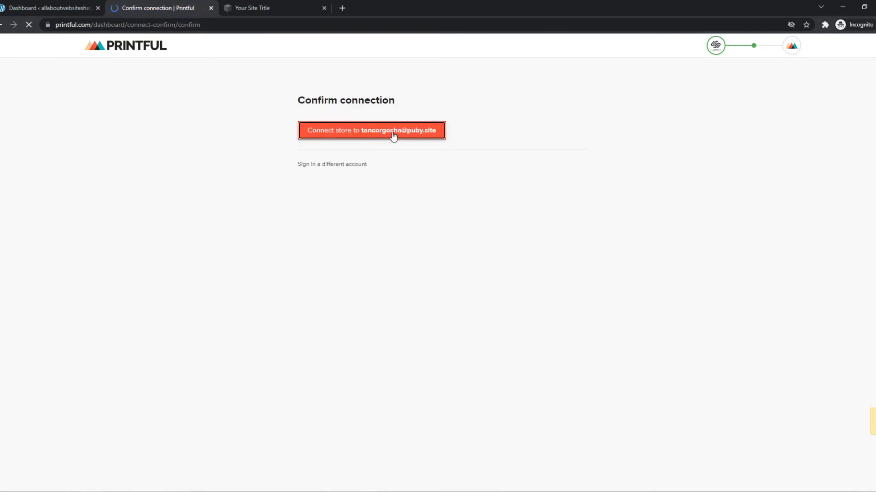
{"action": "left_click", "coordinate": [371, 130]}
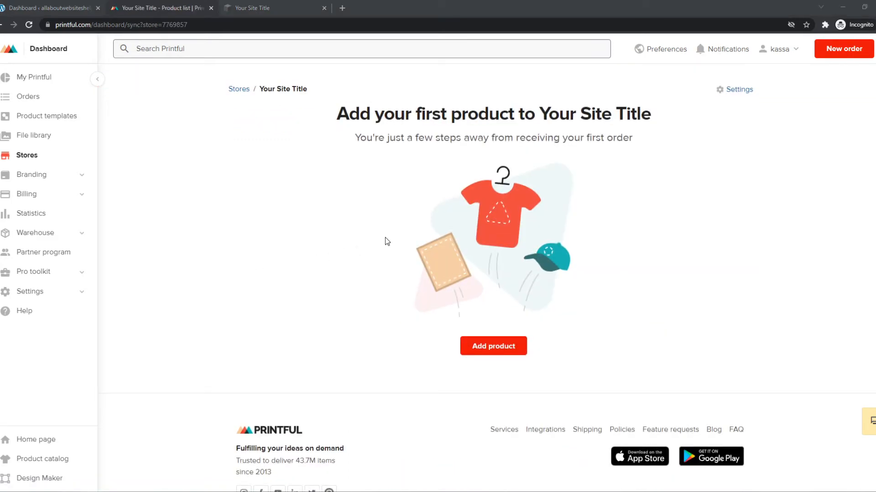
{"action": "mouse_move", "coordinate": [42, 166]}
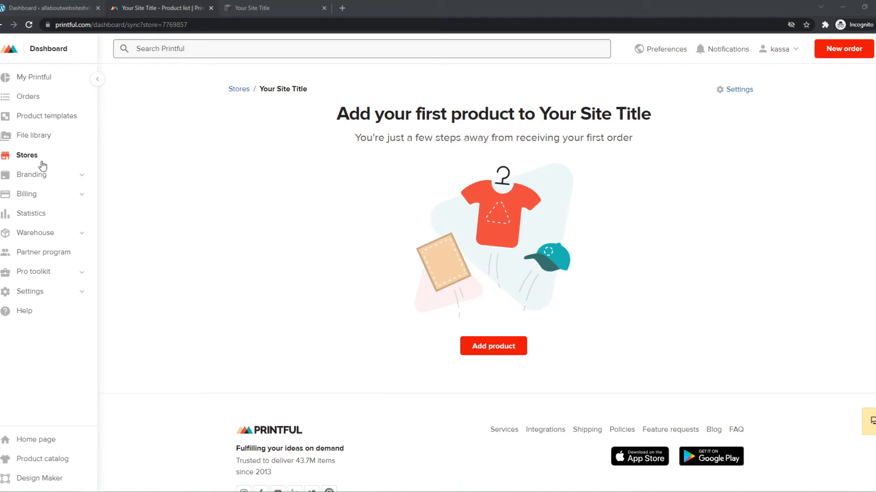
From the Stores list, add a product to Your Site Title and pick the Men's Premium Heavyweight Tee.
{"action": "left_click", "coordinate": [27, 155]}
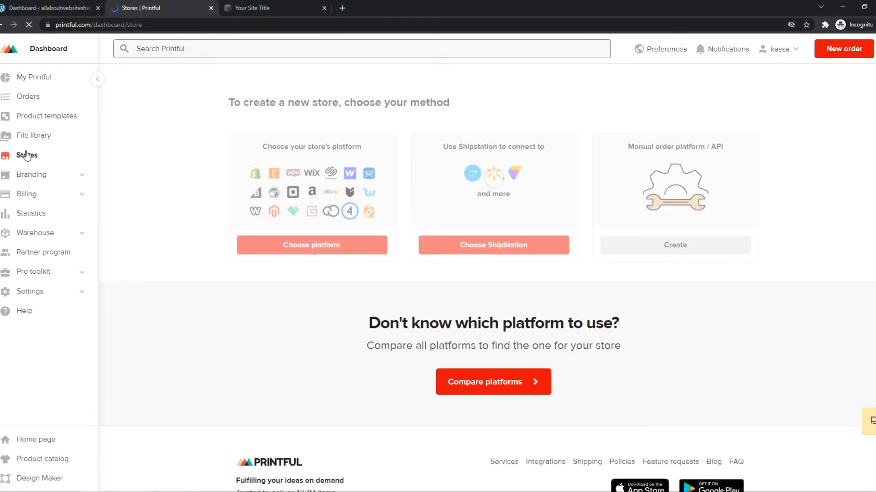
{"action": "left_click", "coordinate": [27, 155]}
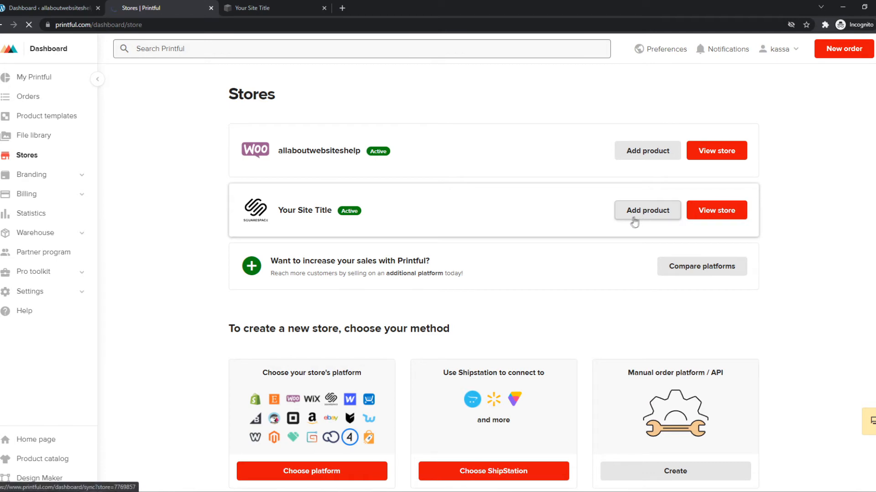
{"action": "left_click", "coordinate": [646, 210]}
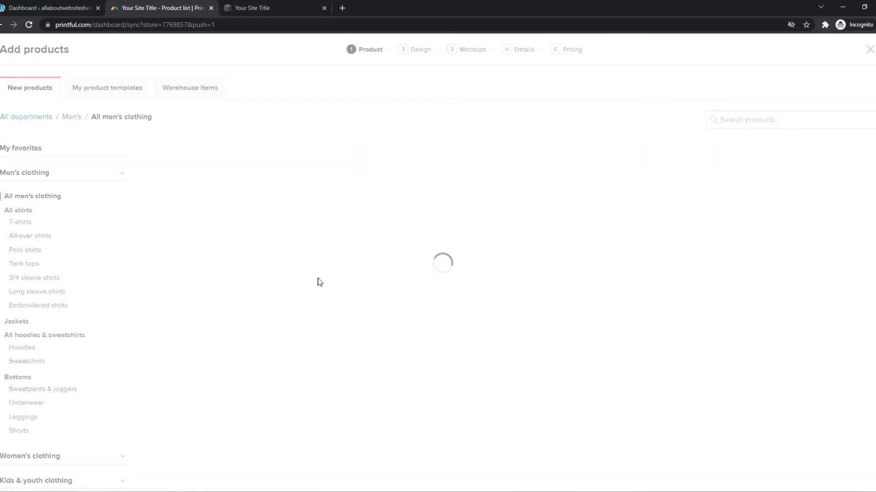
{"action": "mouse_move", "coordinate": [321, 275]}
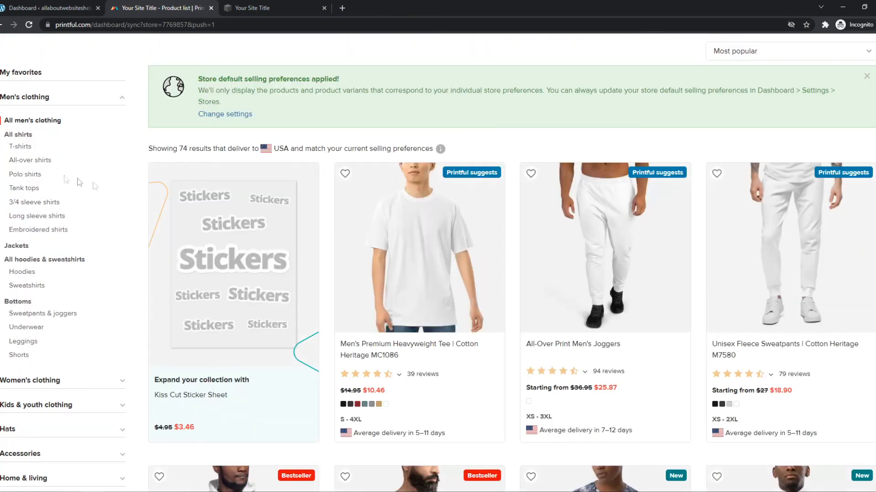
{"action": "mouse_move", "coordinate": [441, 239]}
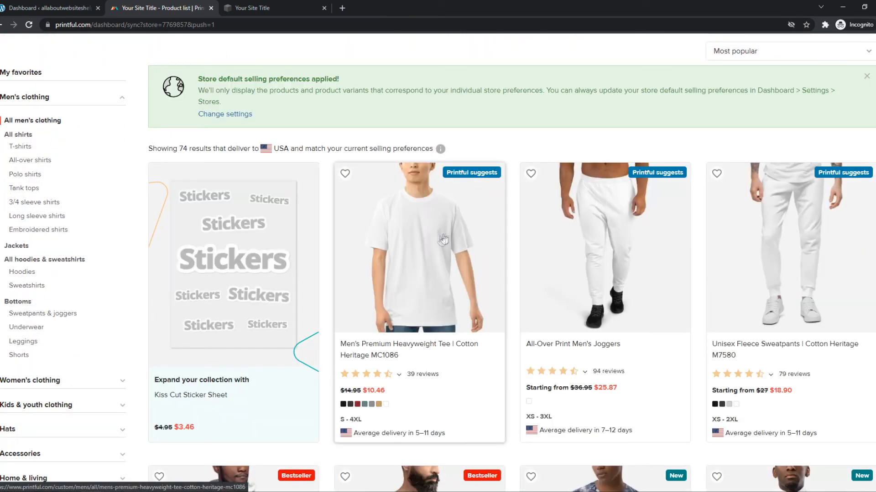
{"action": "left_click", "coordinate": [418, 247]}
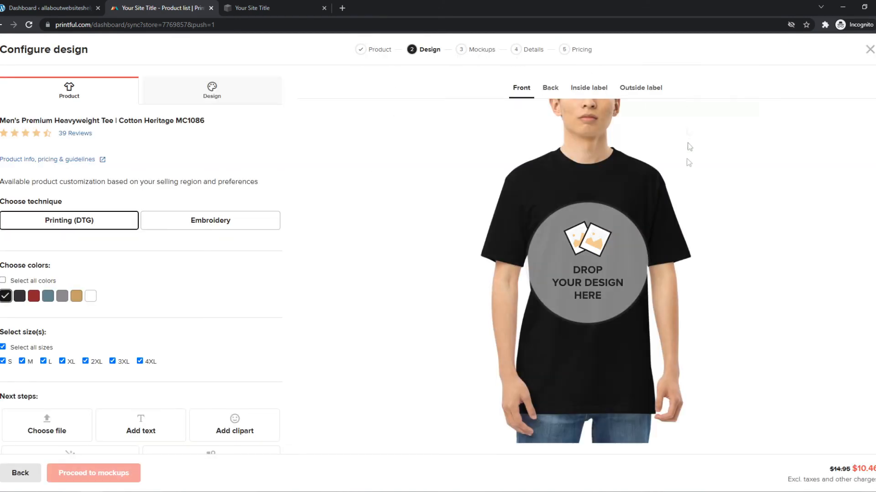
{"action": "left_click", "coordinate": [257, 9]}
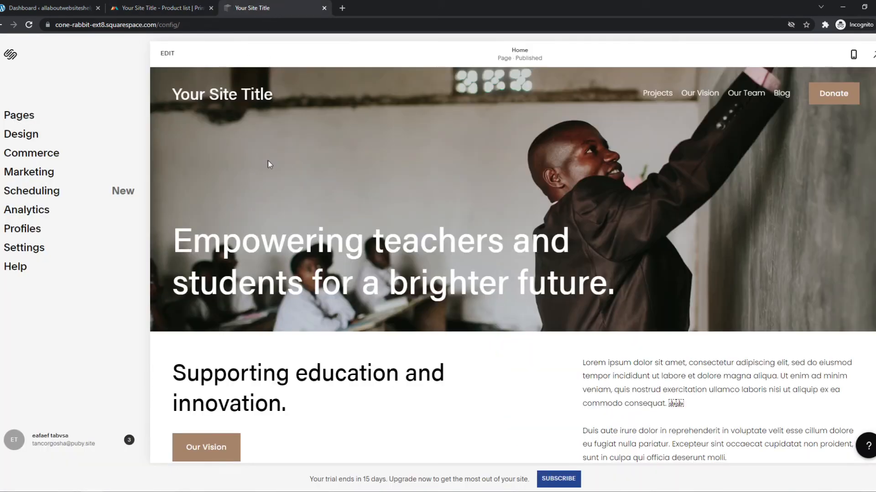
{"action": "left_click", "coordinate": [161, 9]}
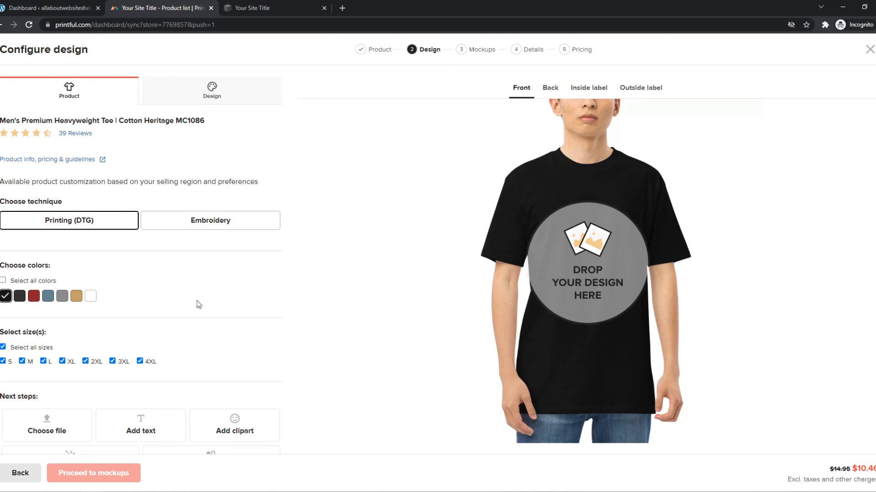